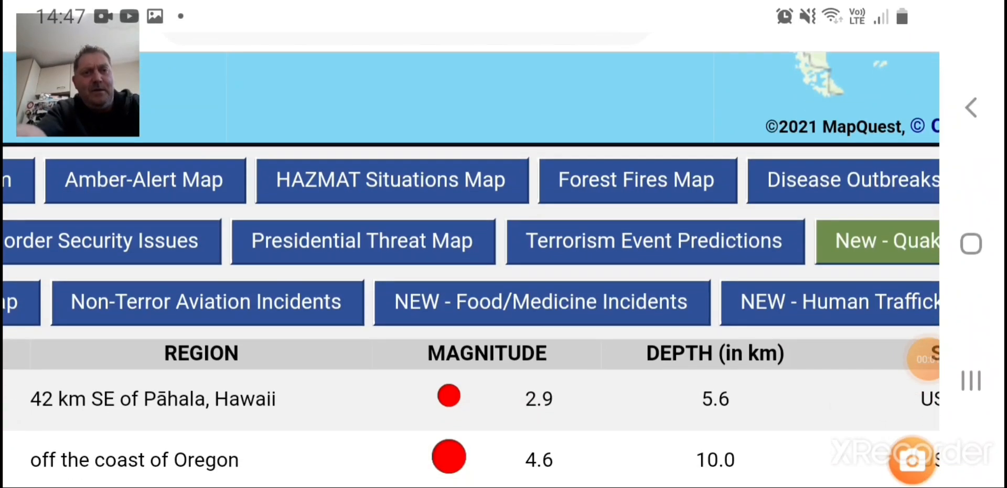
- Scroll past the map buttons to the table of recent earthquakes, magnitudes and depths
scroll("down", 3)
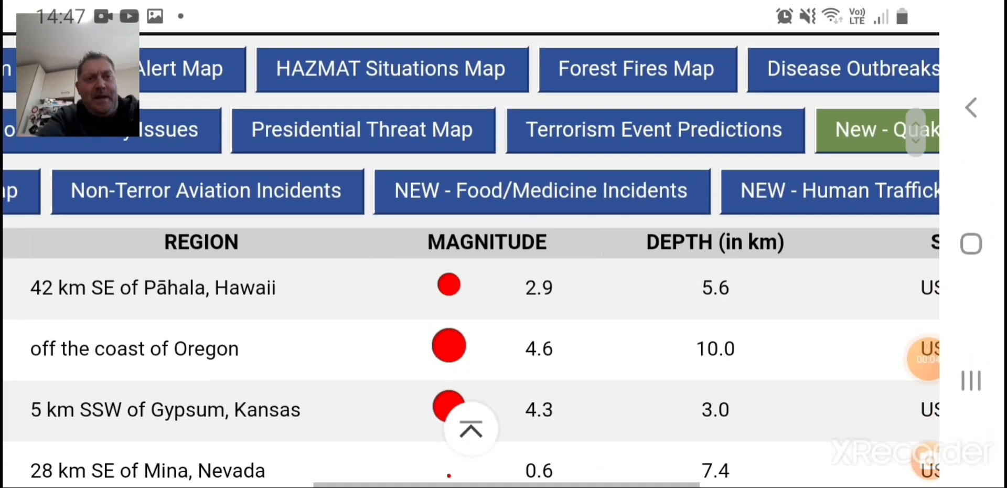
scroll("down", 3)
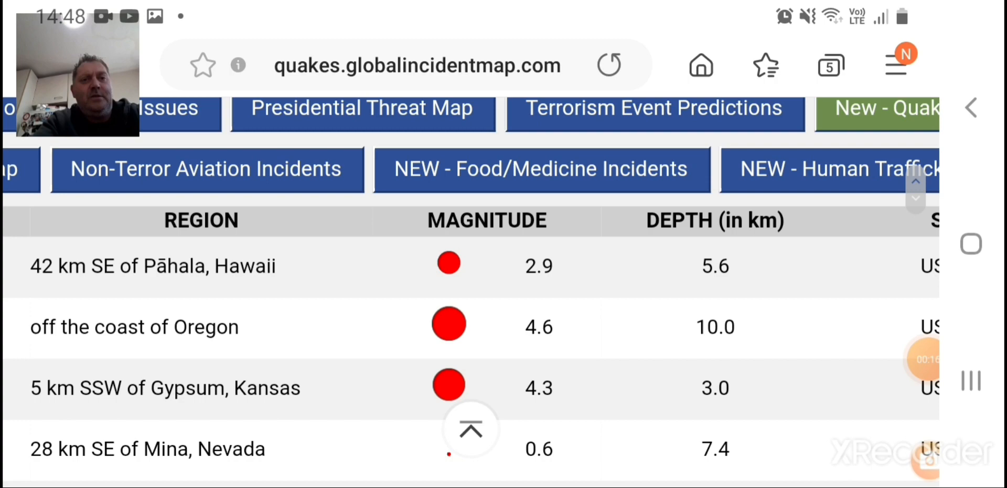
scroll("down", 3)
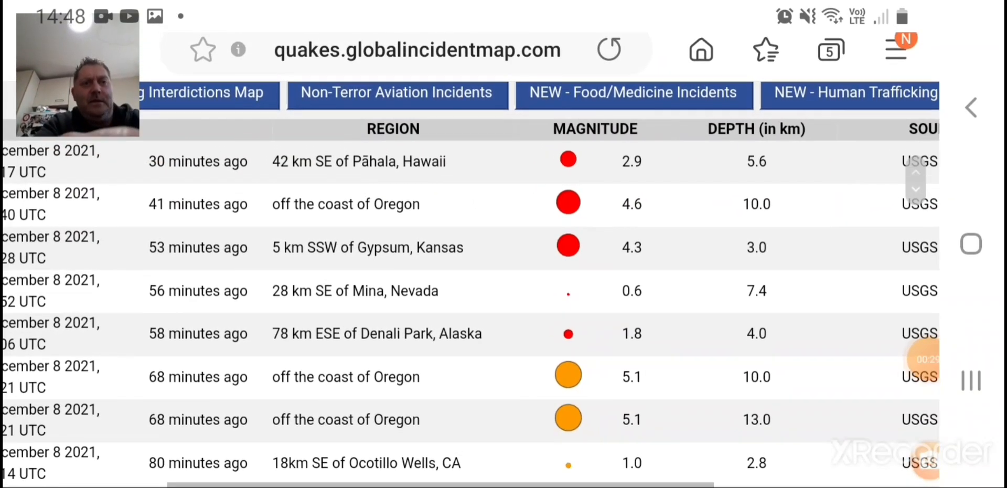
- Review older earthquake listings, including repeated 5+ shocks off Oregon
scroll("down", 3)
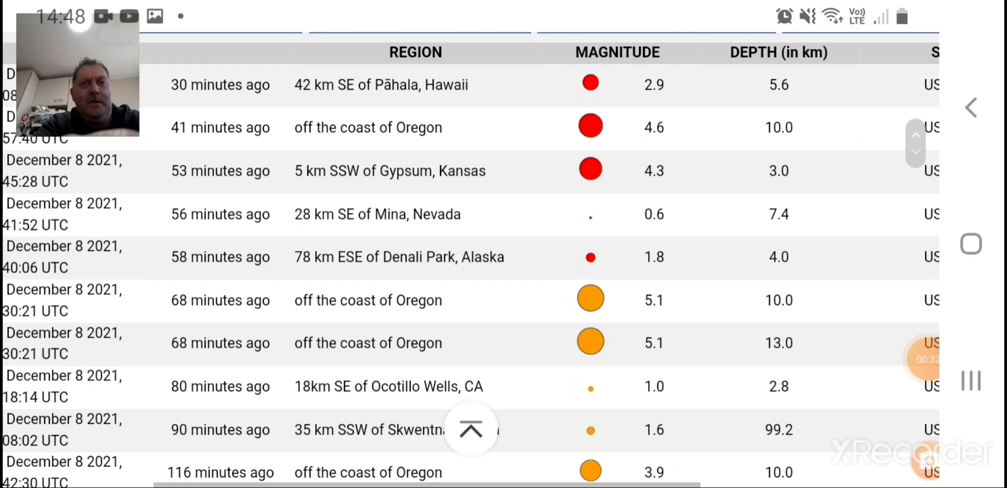
scroll("down", 3)
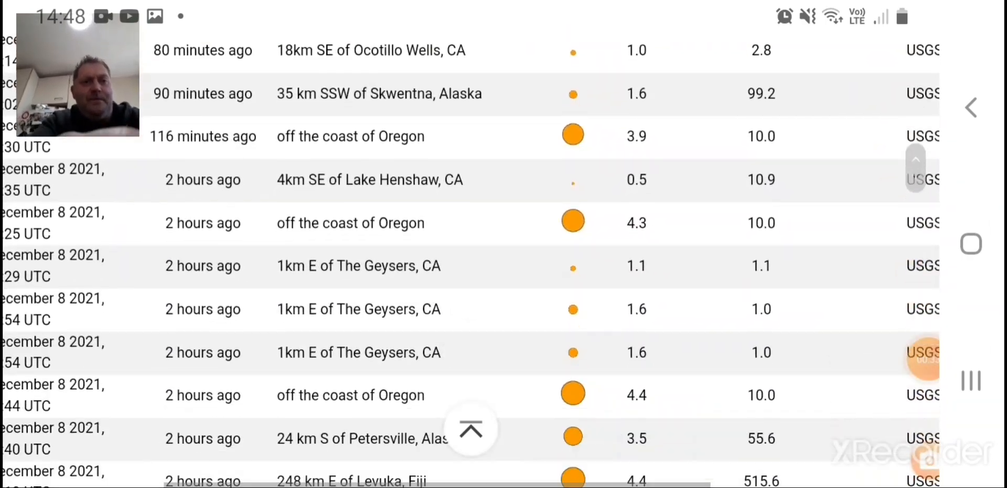
scroll("down", 3)
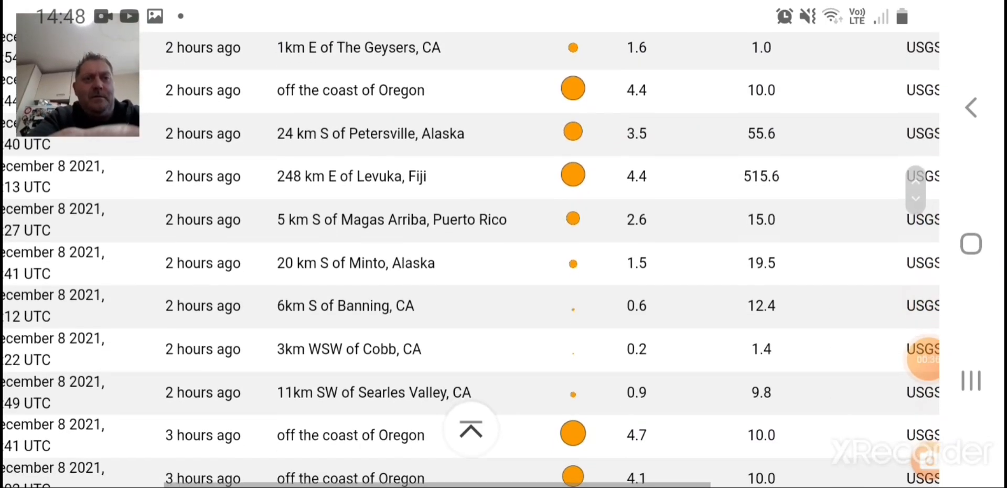
scroll("down", 3)
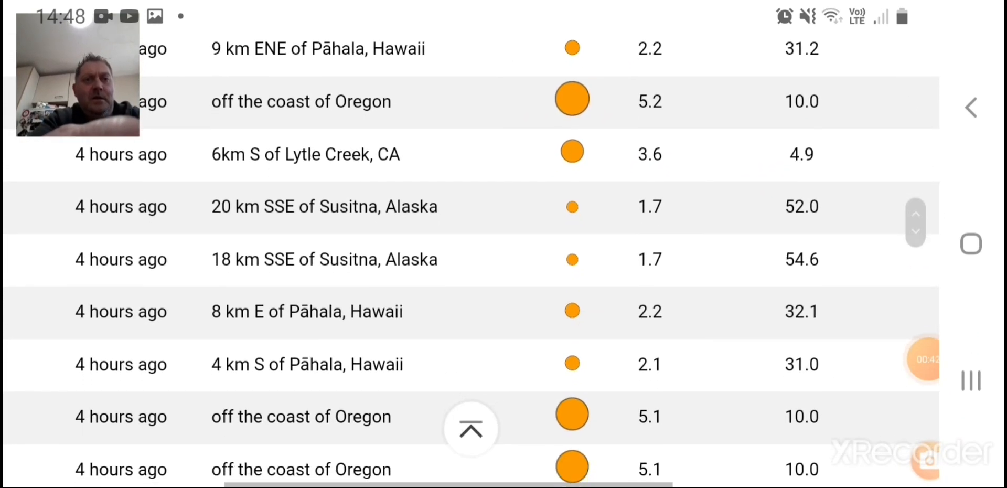
scroll("down", 3)
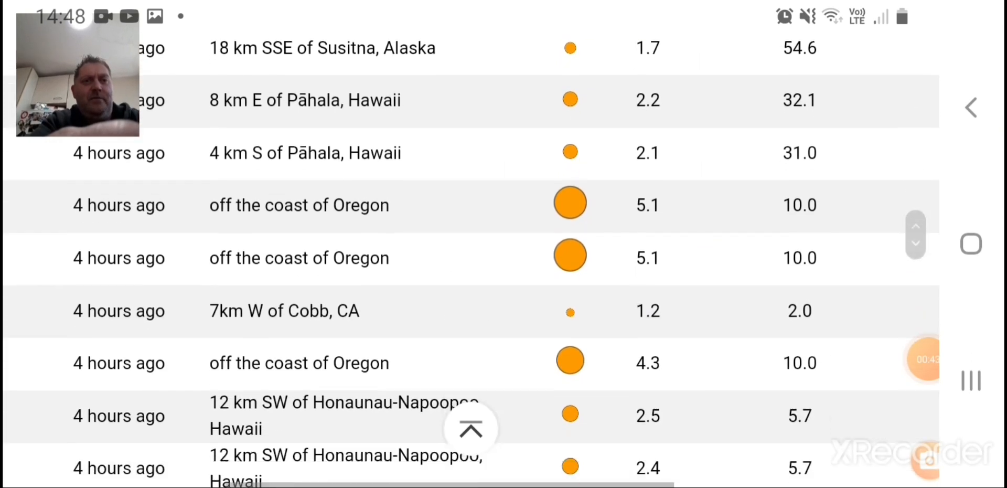
scroll("down", 3)
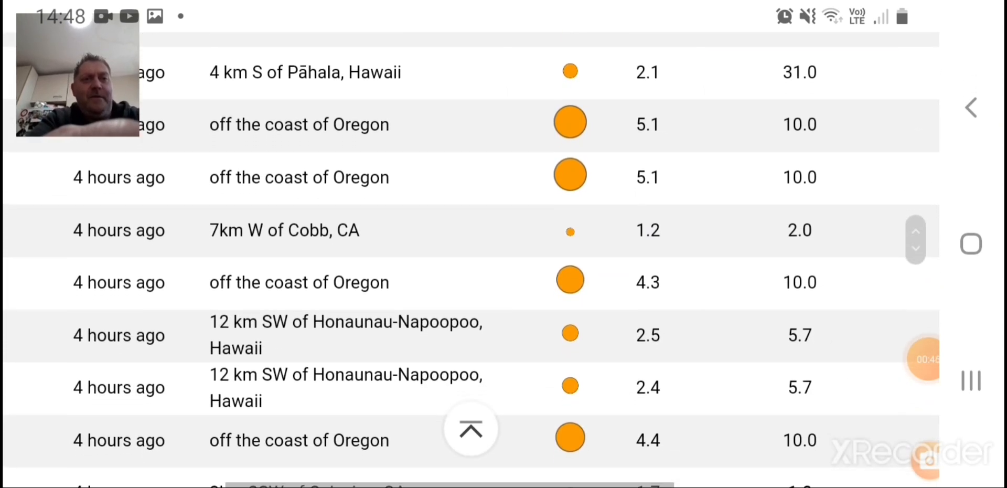
scroll("down", 3)
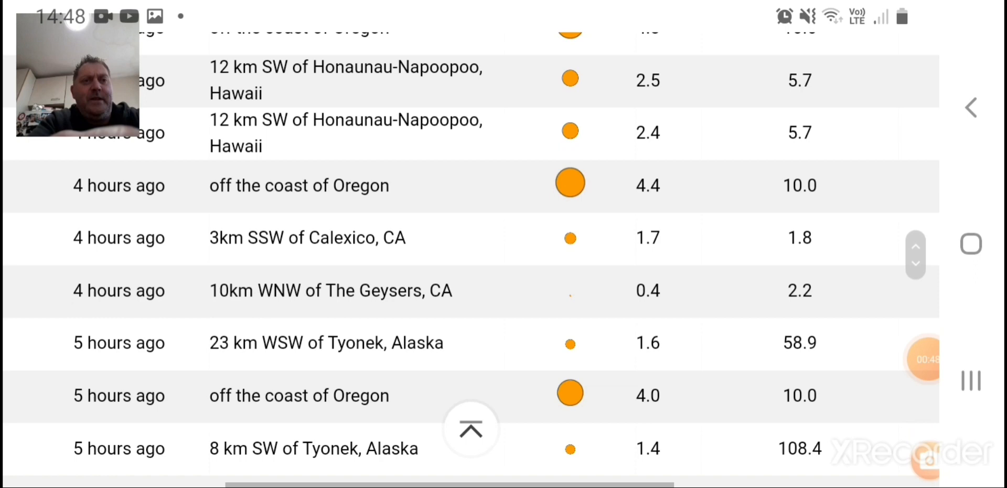
scroll("down", 3)
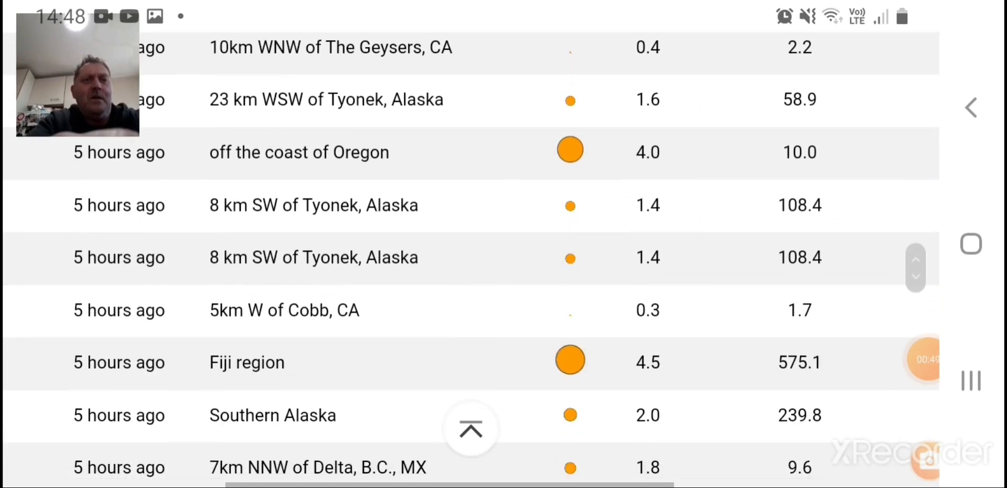
scroll("down", 3)
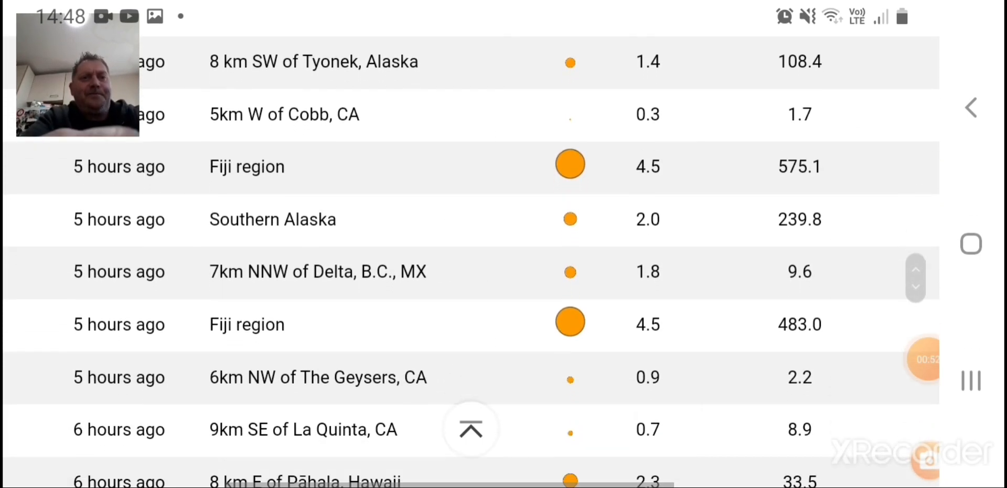
scroll("down", 3)
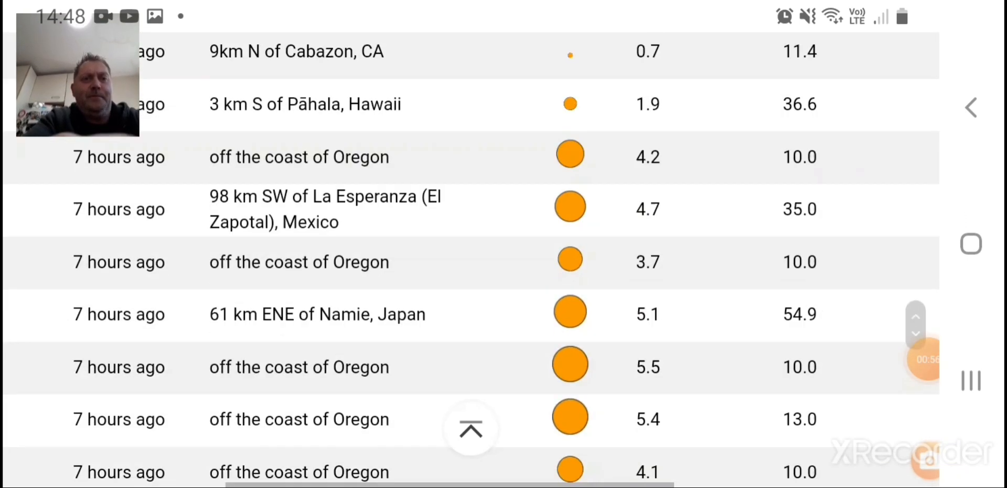
scroll("down", 3)
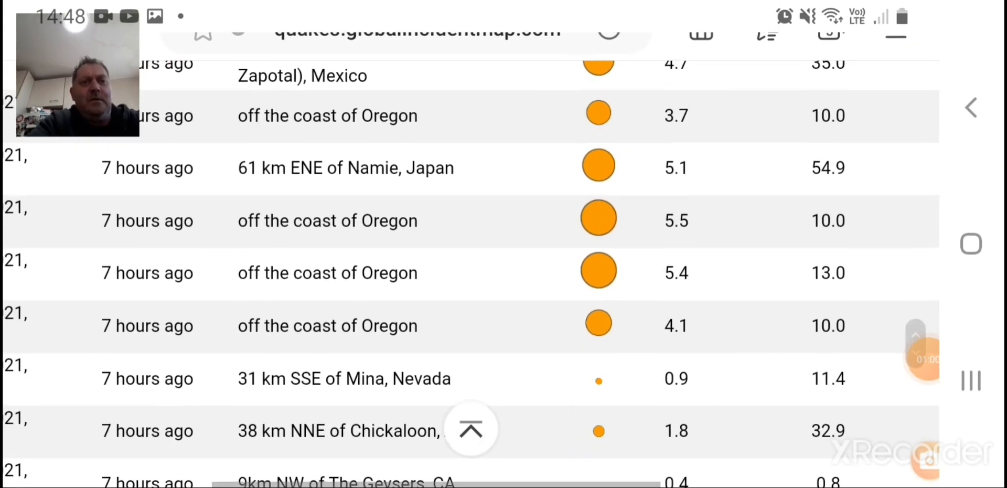
scroll("down", 3)
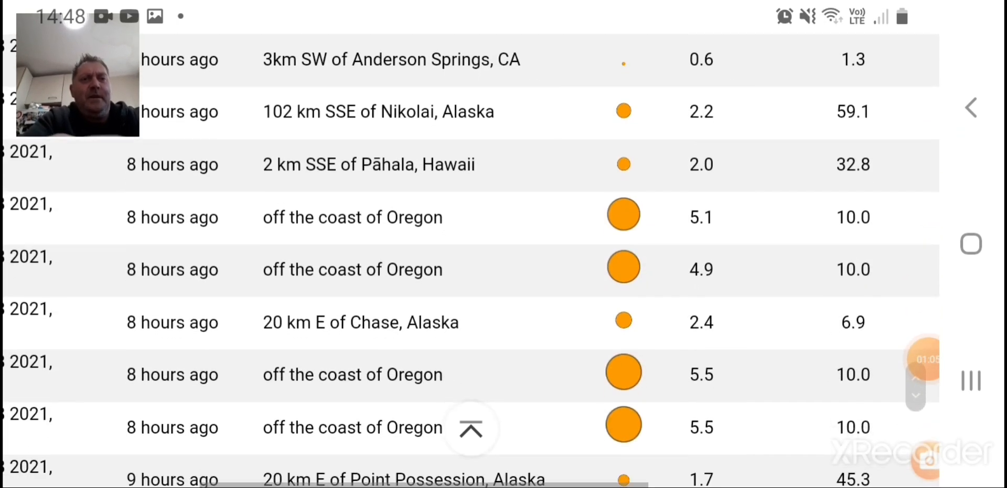
- Finish scanning the quake list and switch to the NASA iSWA tab
scroll("down", 3)
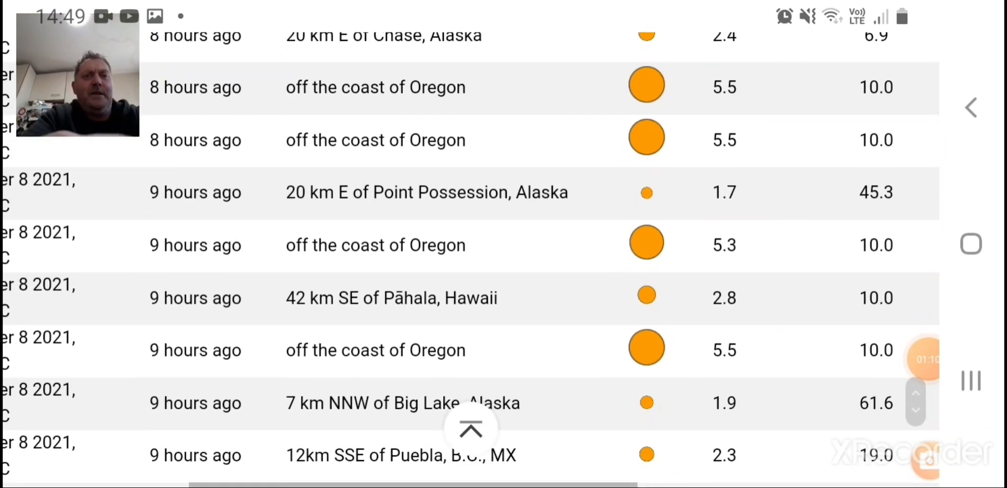
scroll("down", 3)
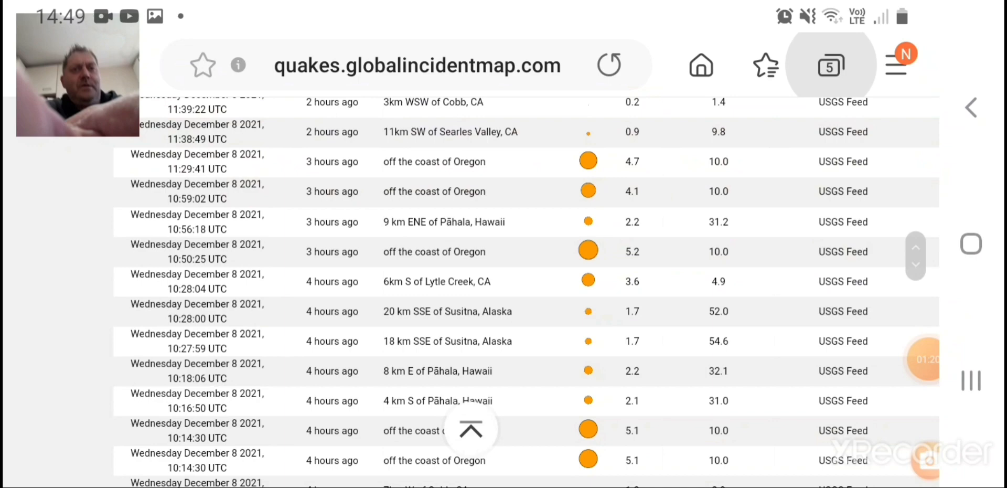
left_click(830, 65)
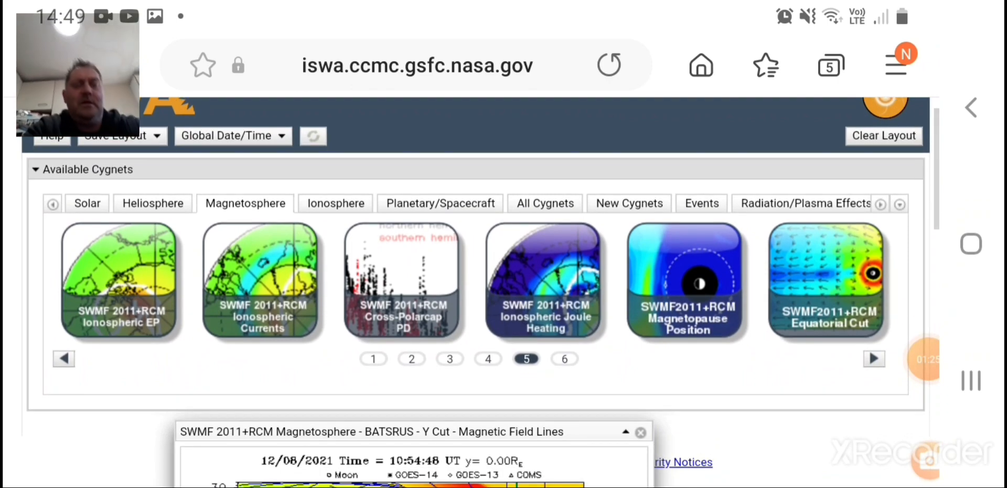
- Scroll down to the BATSRUS Y Cut Magnetic Field Lines plot for 8 December 2021
scroll("down", 3)
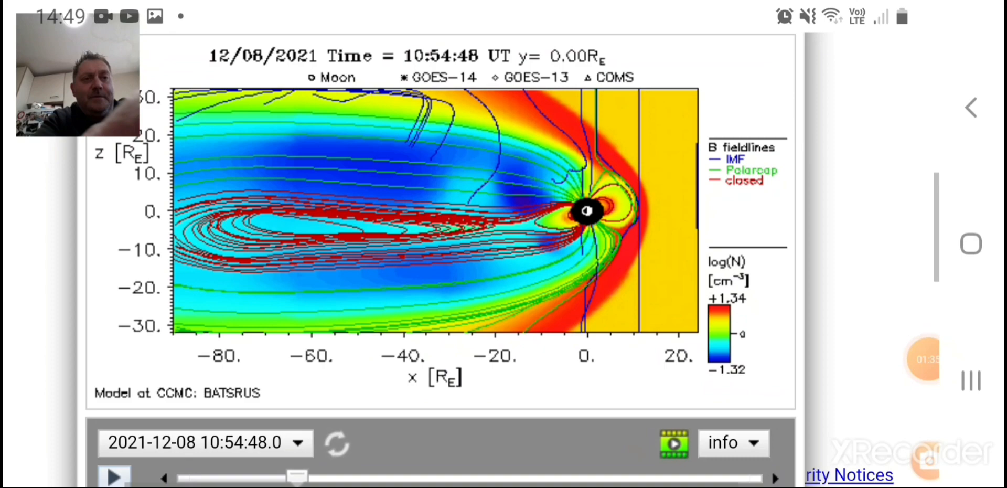
scroll("down", 3)
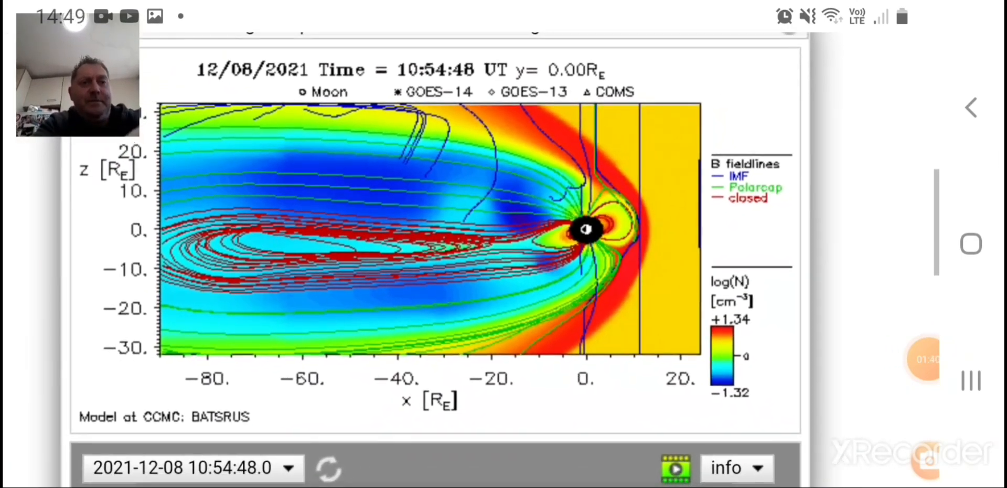
scroll("down", 3)
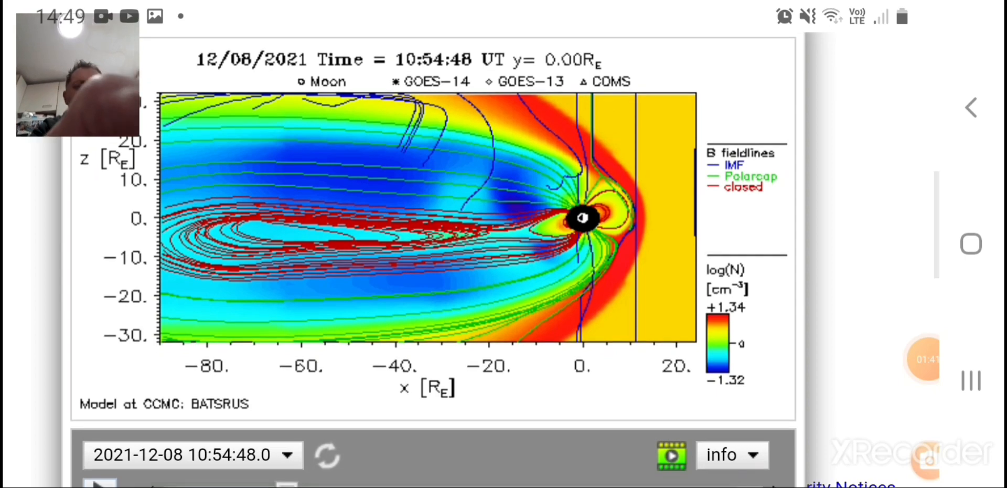
scroll("down", 3)
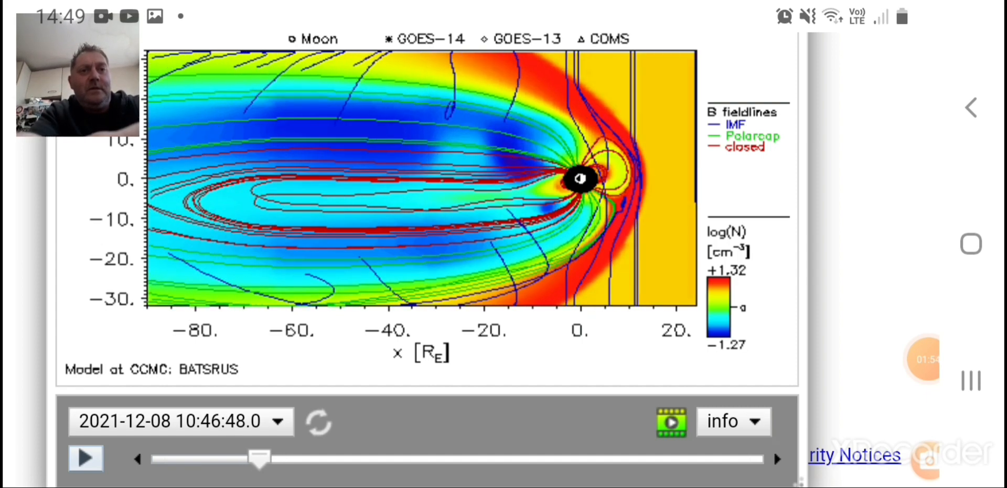
- Drag the BATSRUS time slider back and forth, then forward into the afternoon
left_click_drag(258, 458, 289, 458)
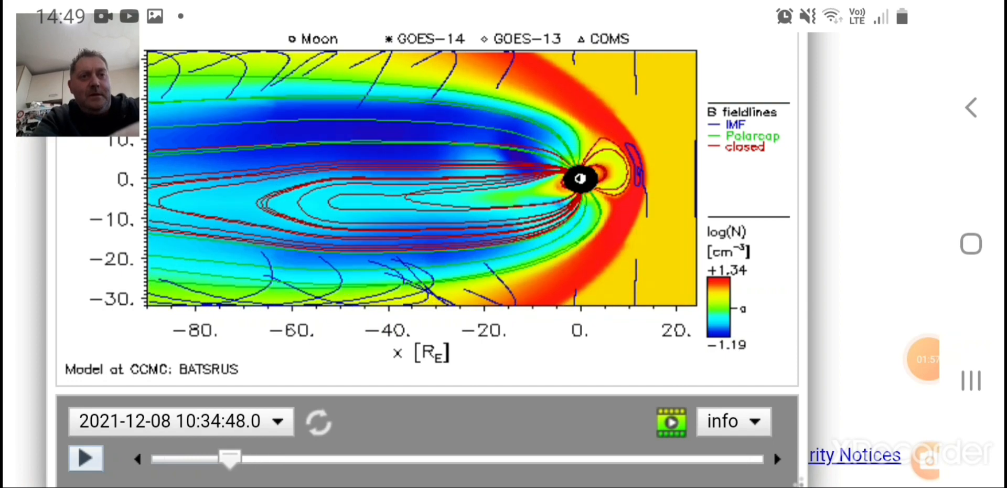
left_click_drag(231, 459, 163, 459)
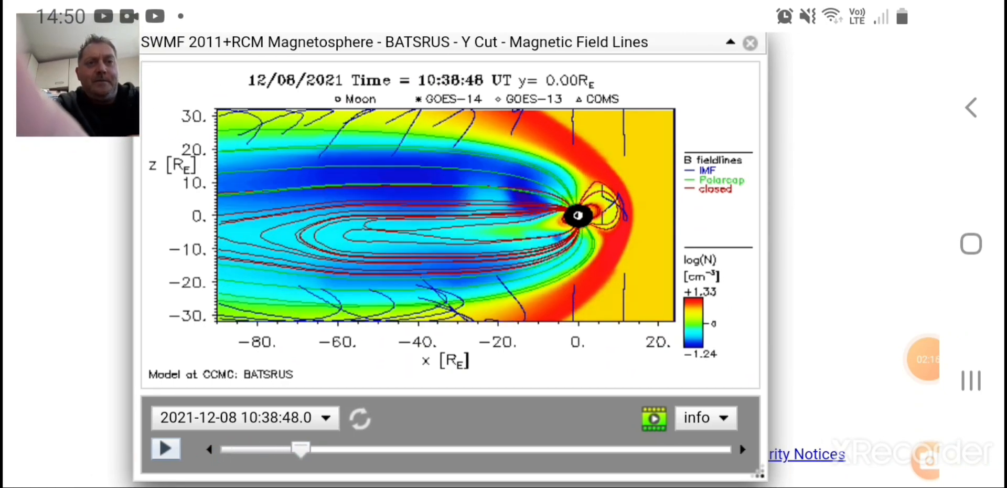
left_click_drag(302, 449, 357, 449)
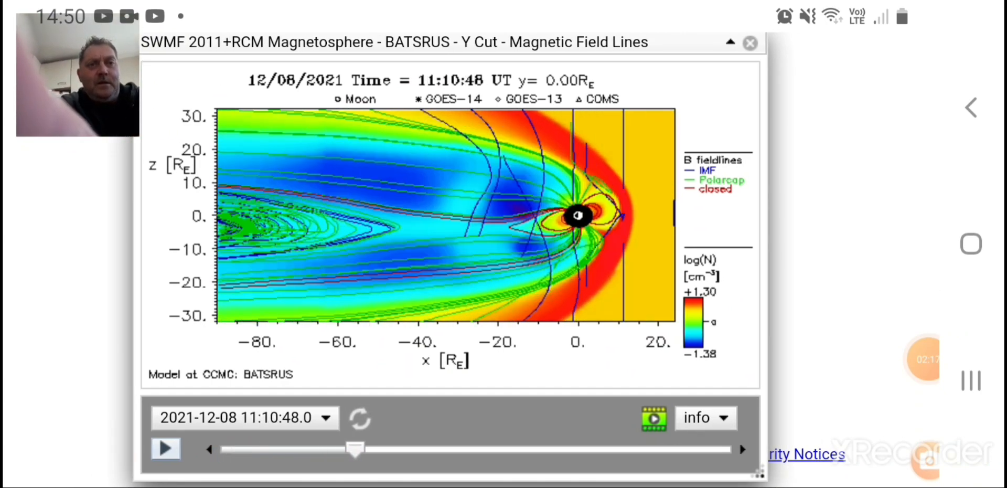
left_click_drag(356, 448, 468, 448)
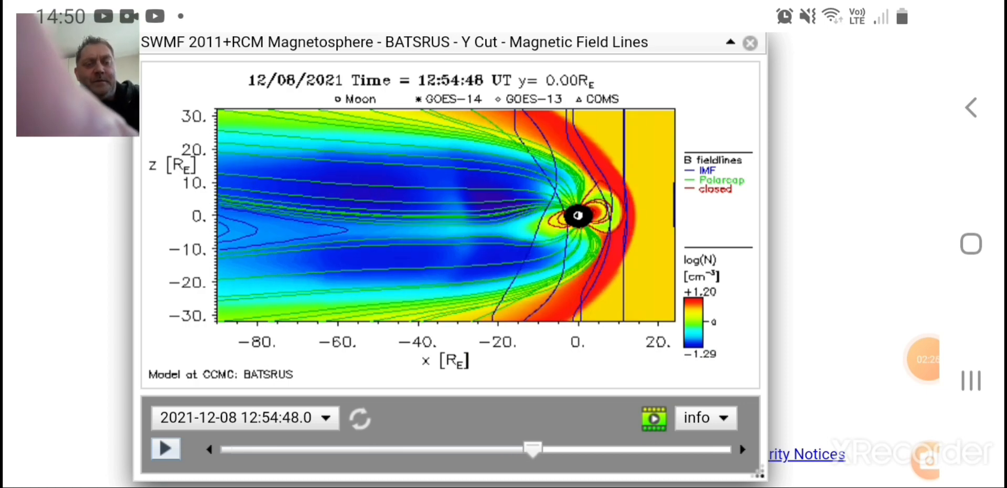
- Step the plot through 13:12, 13:34, 14:02 and 14:42 UT, then back to 10:02:48
left_click_drag(533, 448, 561, 449)
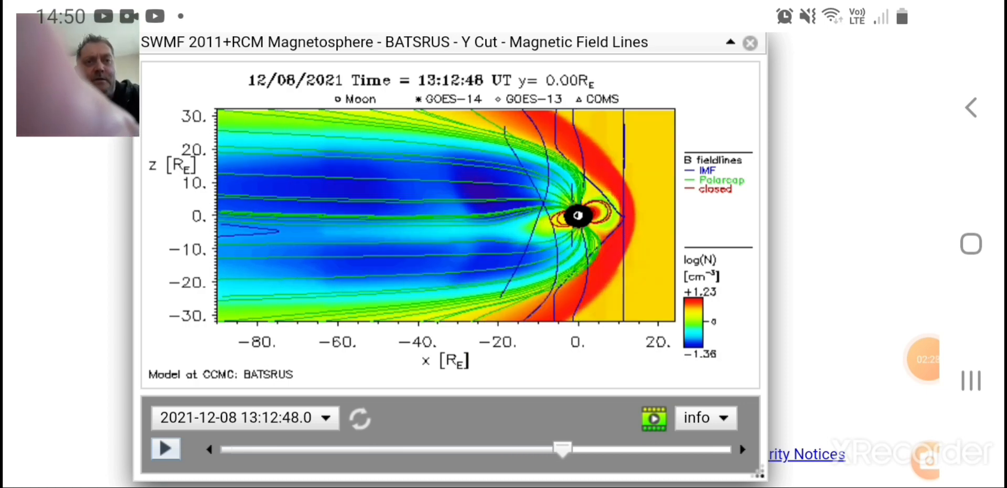
left_click_drag(562, 449, 602, 449)
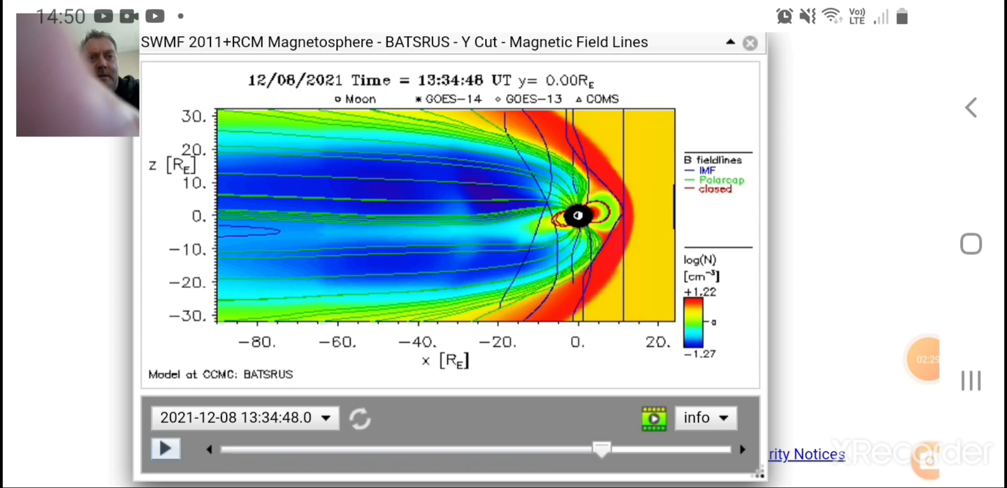
left_click_drag(600, 449, 650, 450)
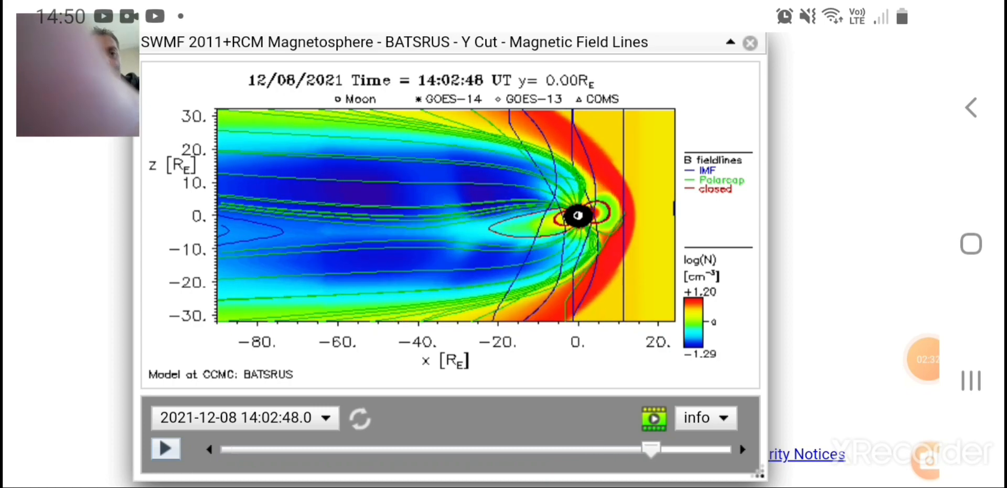
left_click_drag(650, 449, 721, 448)
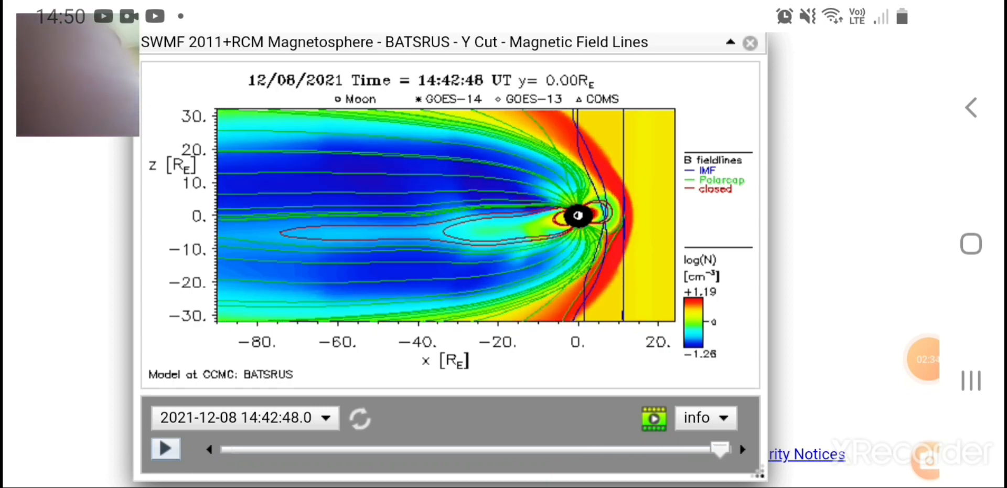
left_click_drag(721, 448, 231, 448)
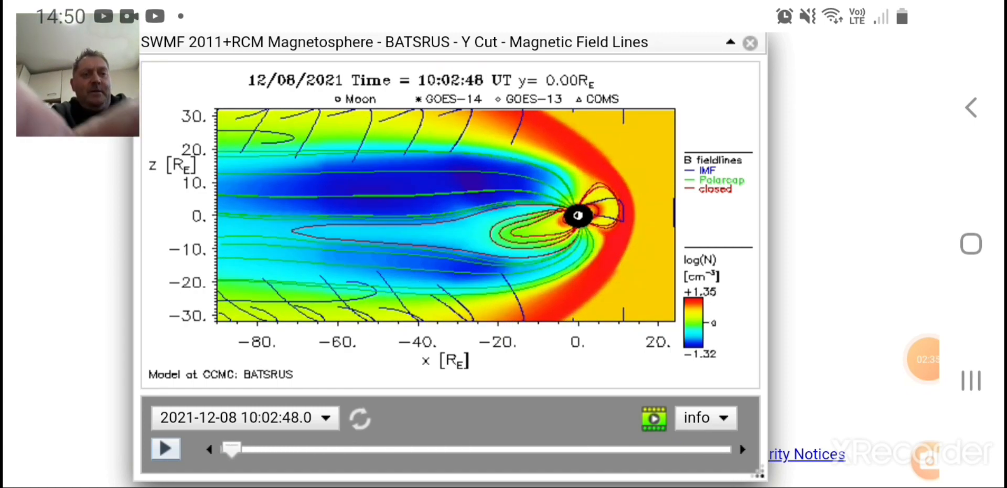
- Refresh the SWMF2011+RCM Magnetopause Position plot to 15:14:24 UT, then scroll past it
scroll("down", 3)
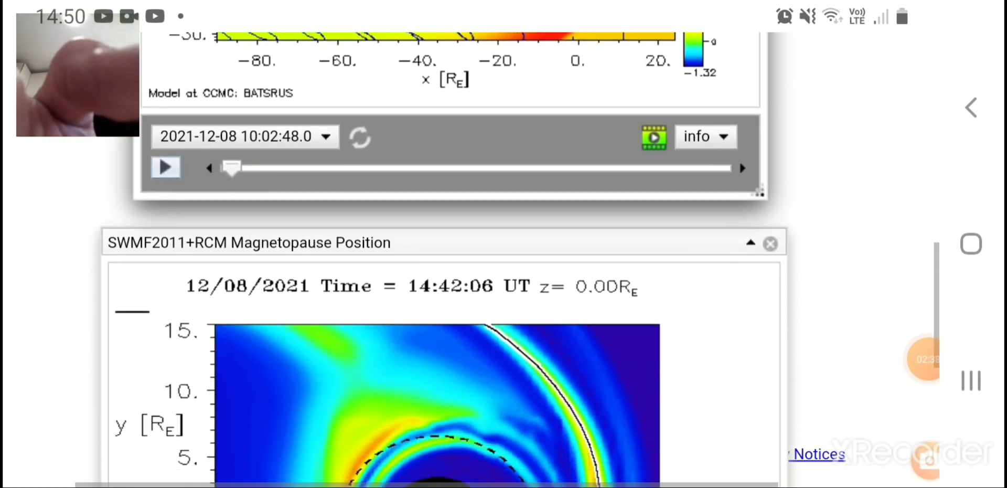
scroll("down", 3)
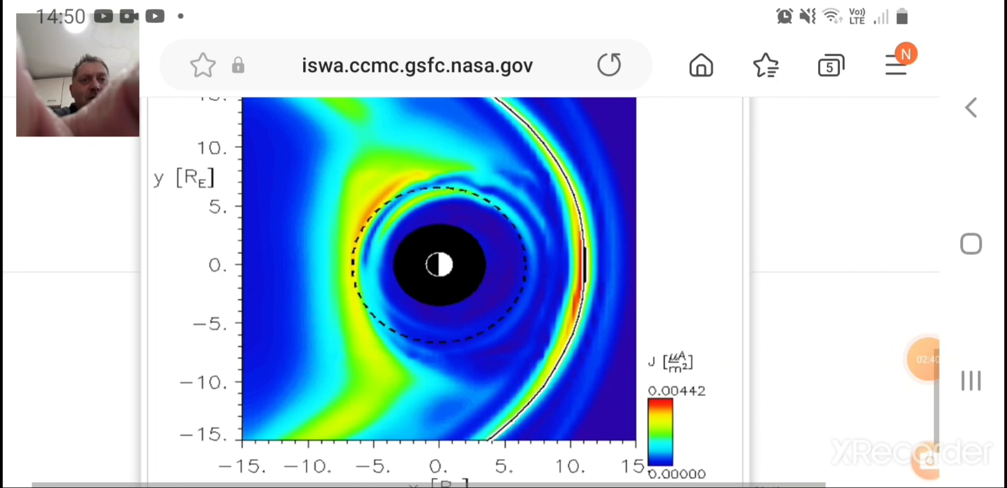
scroll("down", 3)
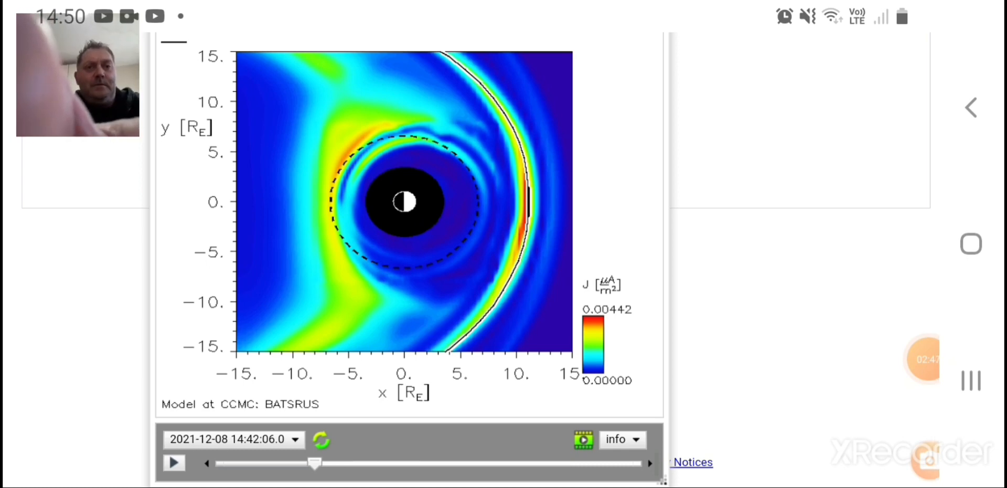
left_click(173, 462)
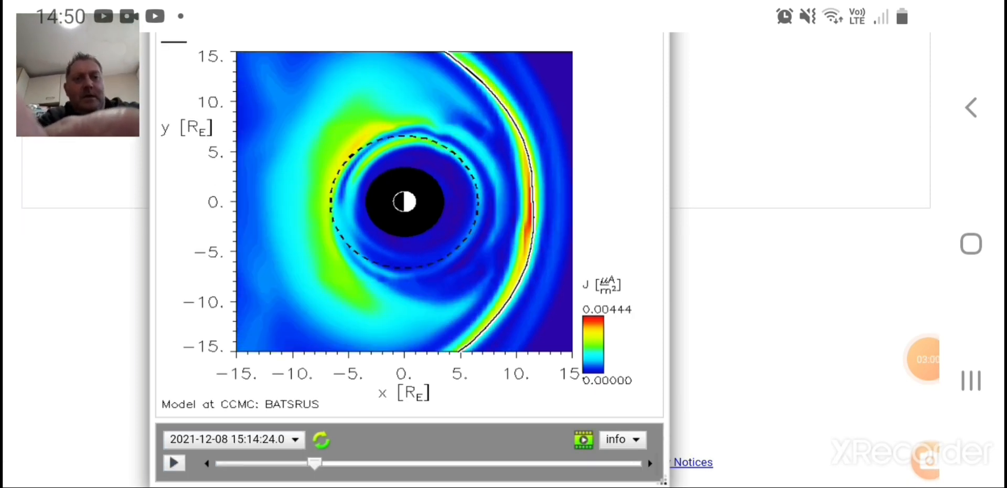
left_click_drag(315, 462, 359, 463)
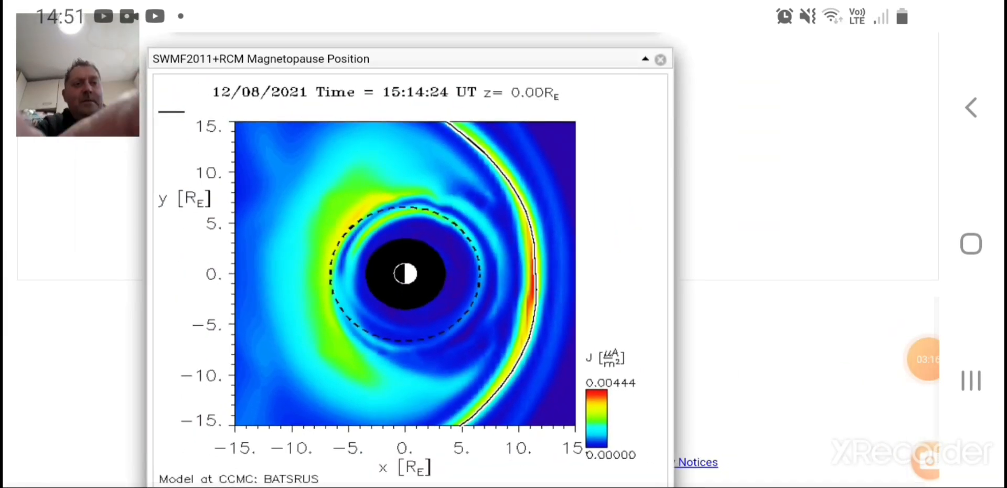
scroll("down", 3)
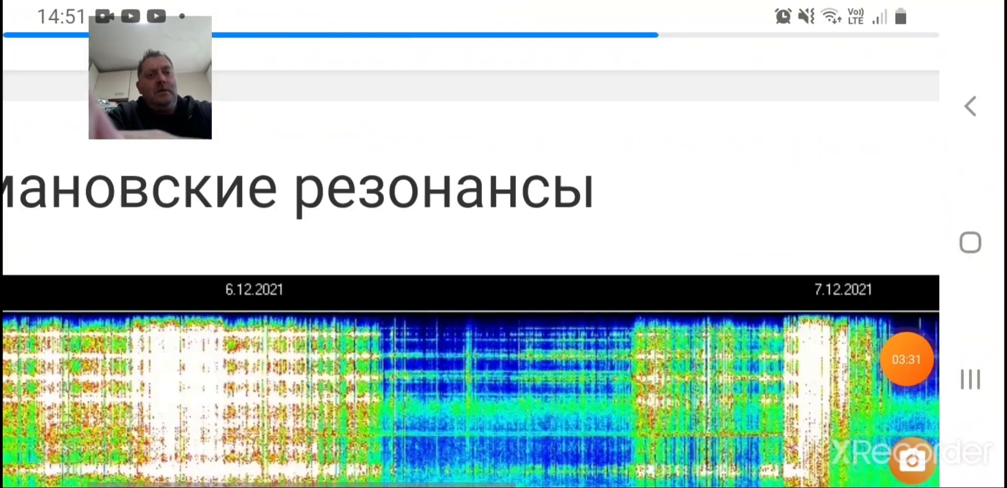
- Scroll the sosrff.tsu.ru Schumann resonance spectrogram through 8 December 2021
scroll("down", 3)
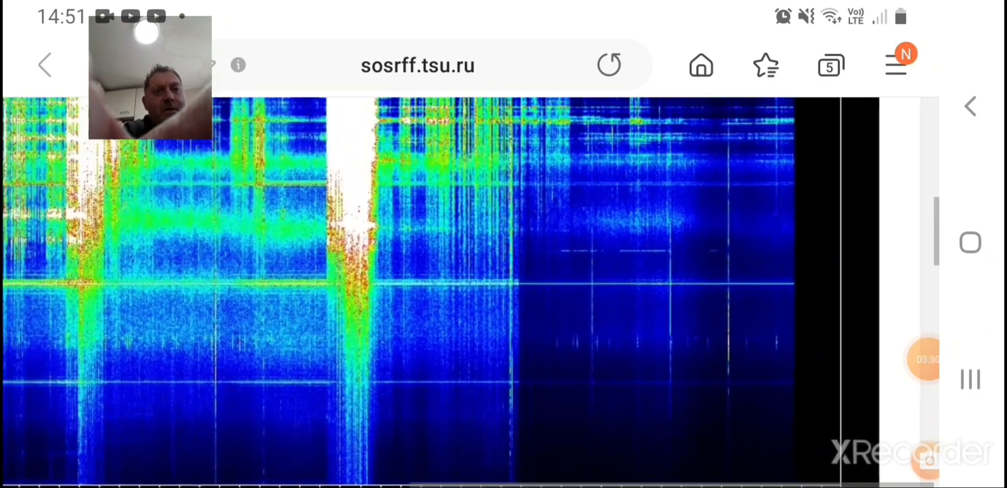
scroll("down", 3)
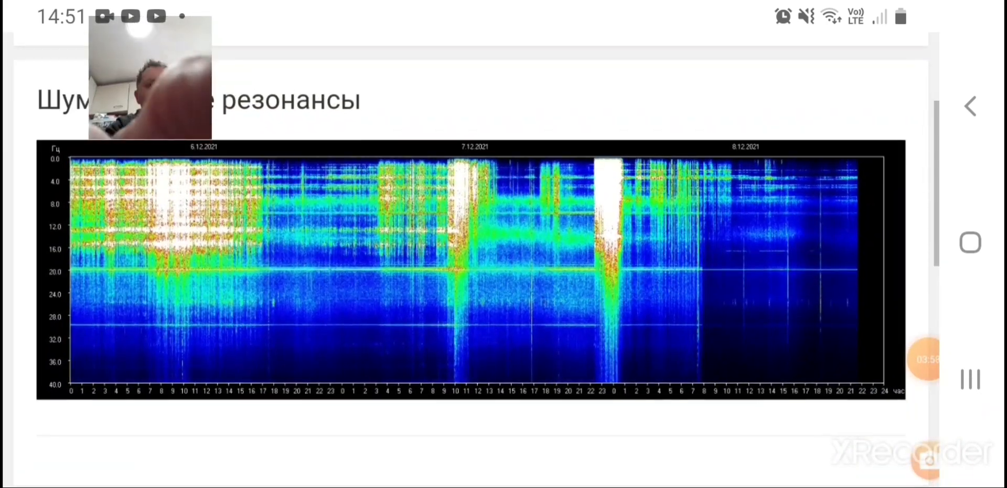
scroll("down", 3)
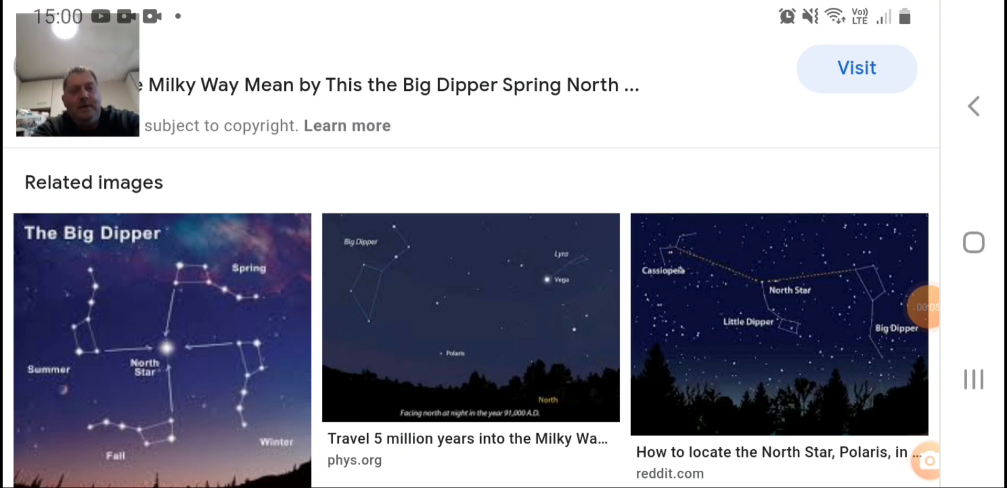
- Scroll through the related Big Dipper and North Star images
scroll("down", 3)
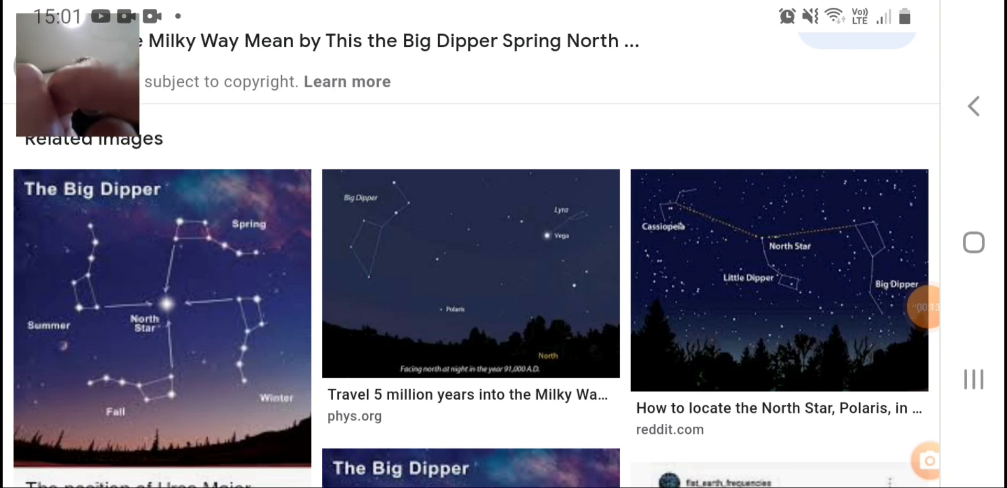
scroll("down", 3)
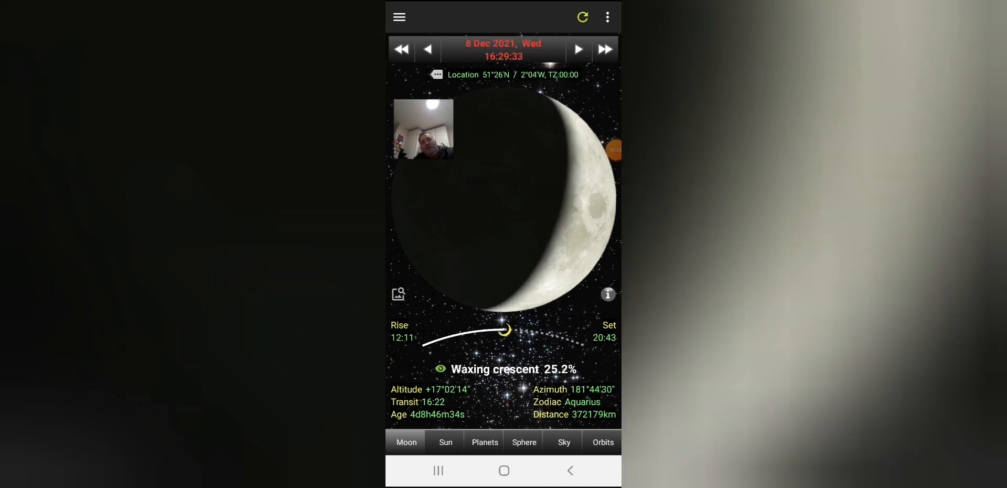
- Step the Moon time forward past moonset to 21:29, back to 18:29, then reset to 15:29
left_click(577, 49)
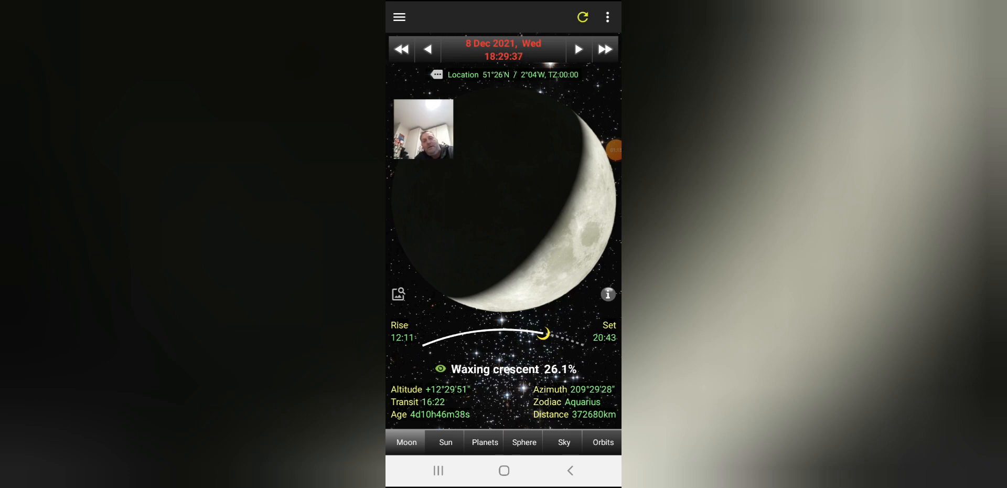
left_click(576, 49)
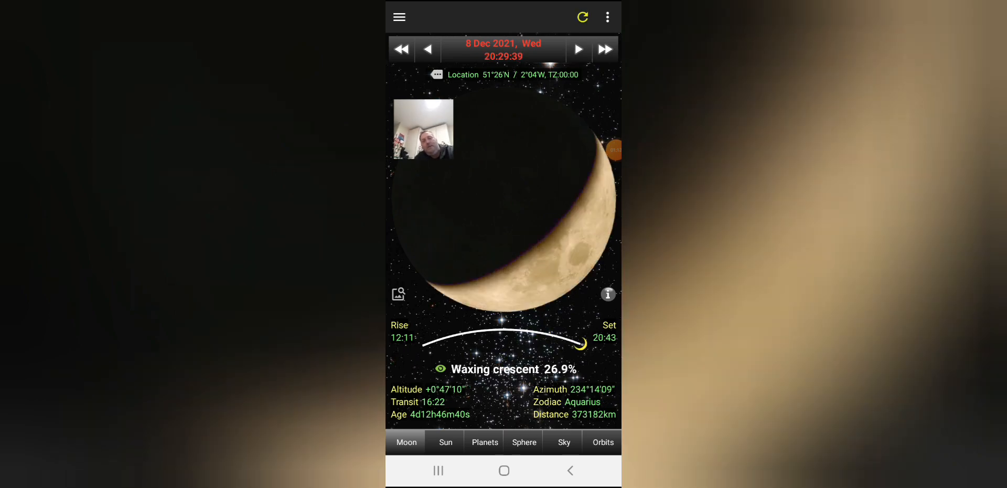
left_click(577, 50)
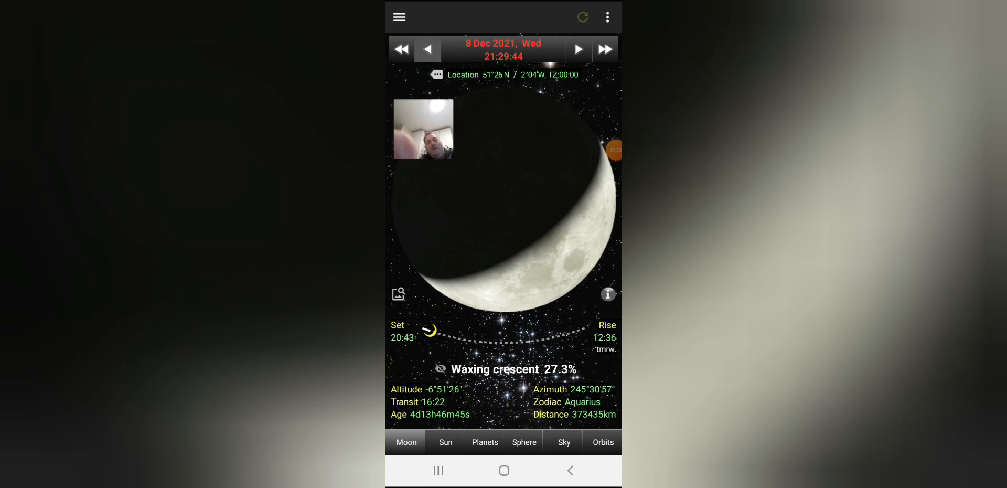
left_click(429, 49)
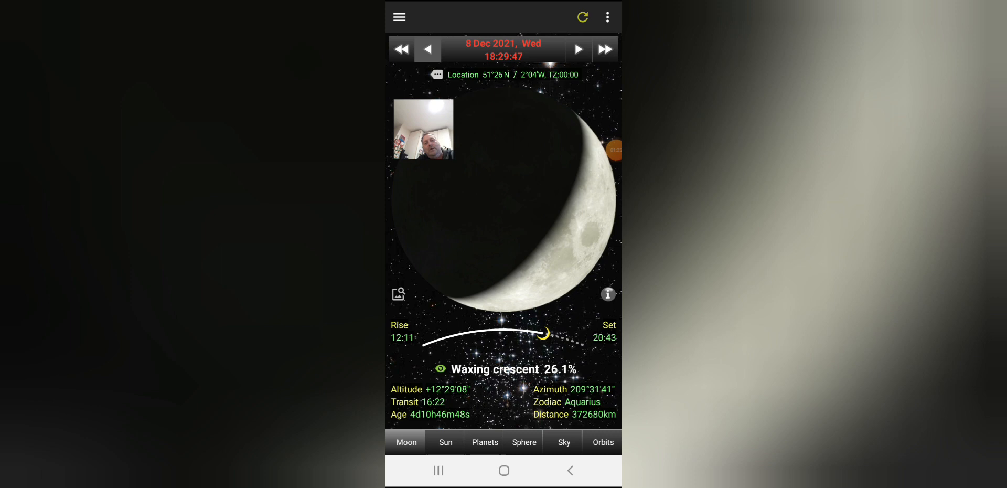
left_click(428, 50)
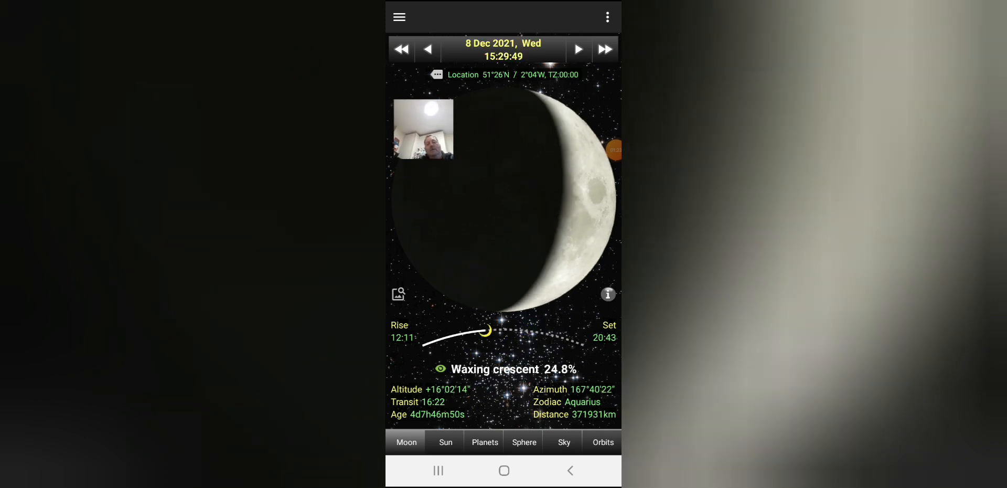